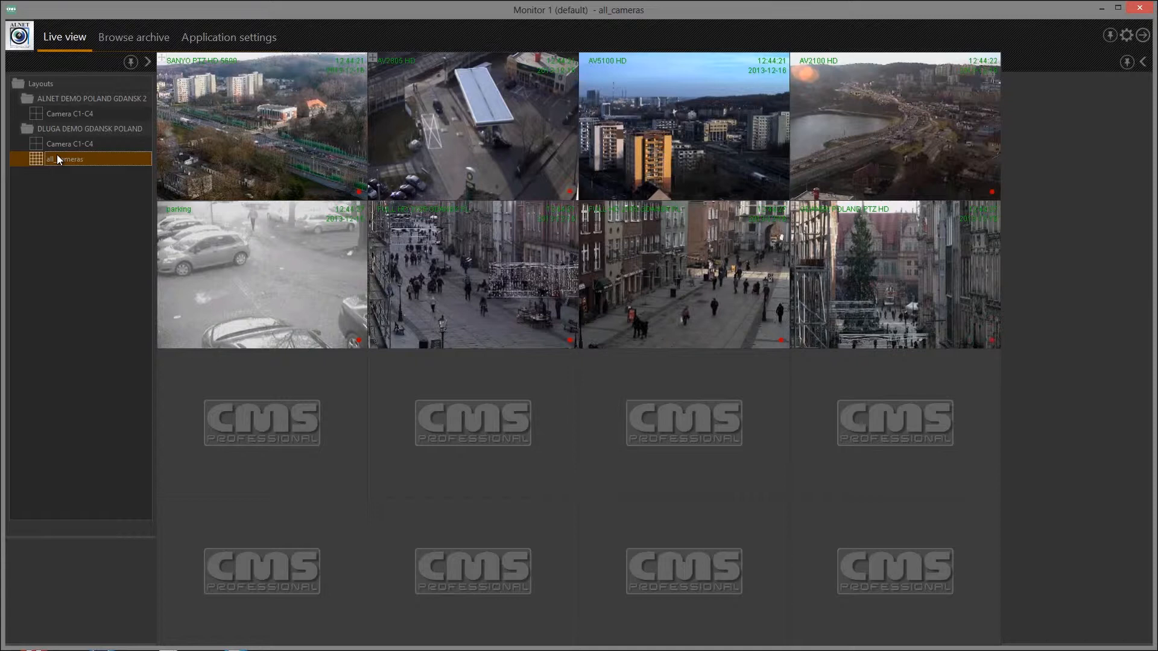
Switch from the live camera grid to the Application settings area.
left_click(228, 37)
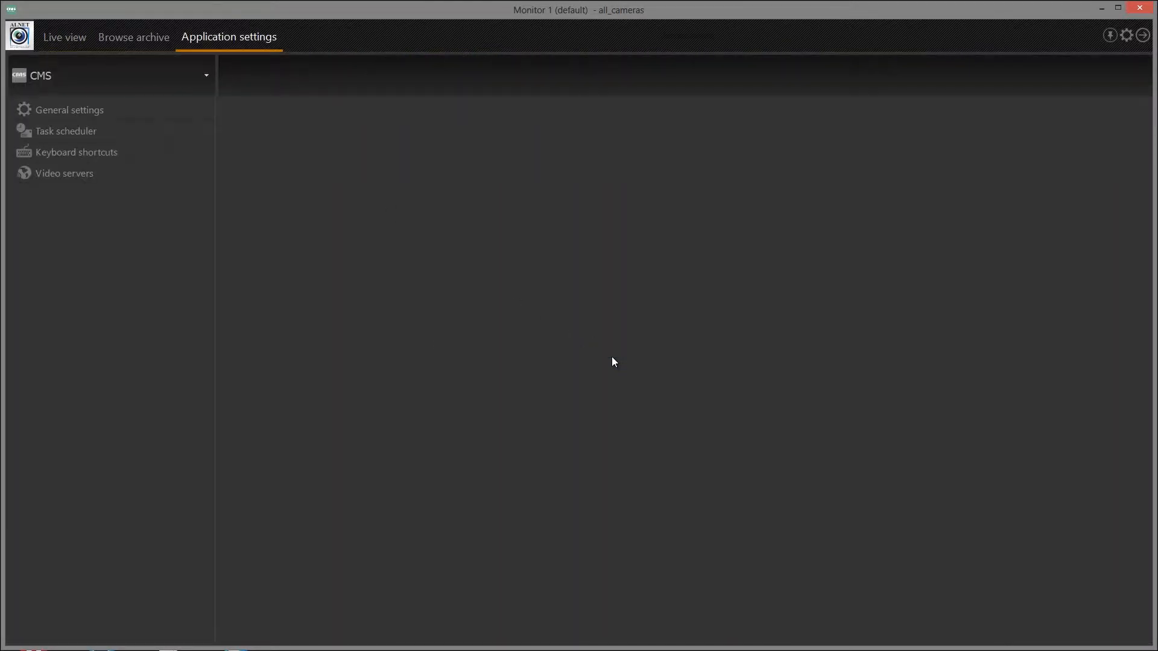
Create a new scheduled task named alarm_test in the task scheduler.
left_click(66, 131)
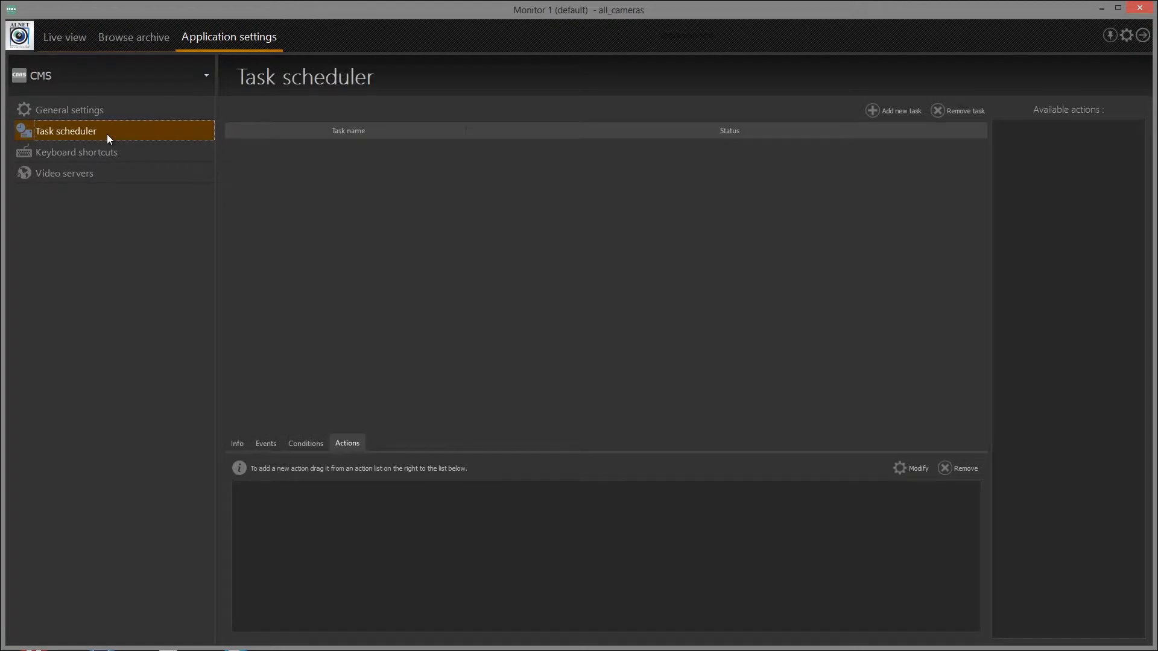
mouse_move(894, 111)
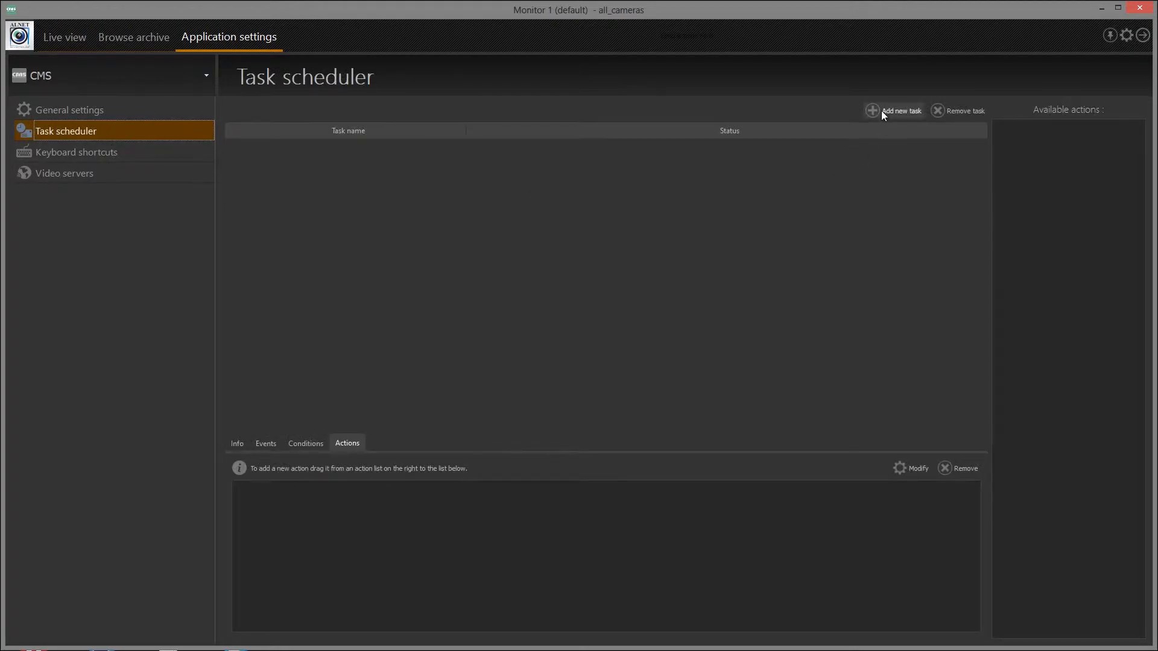
left_click(893, 111)
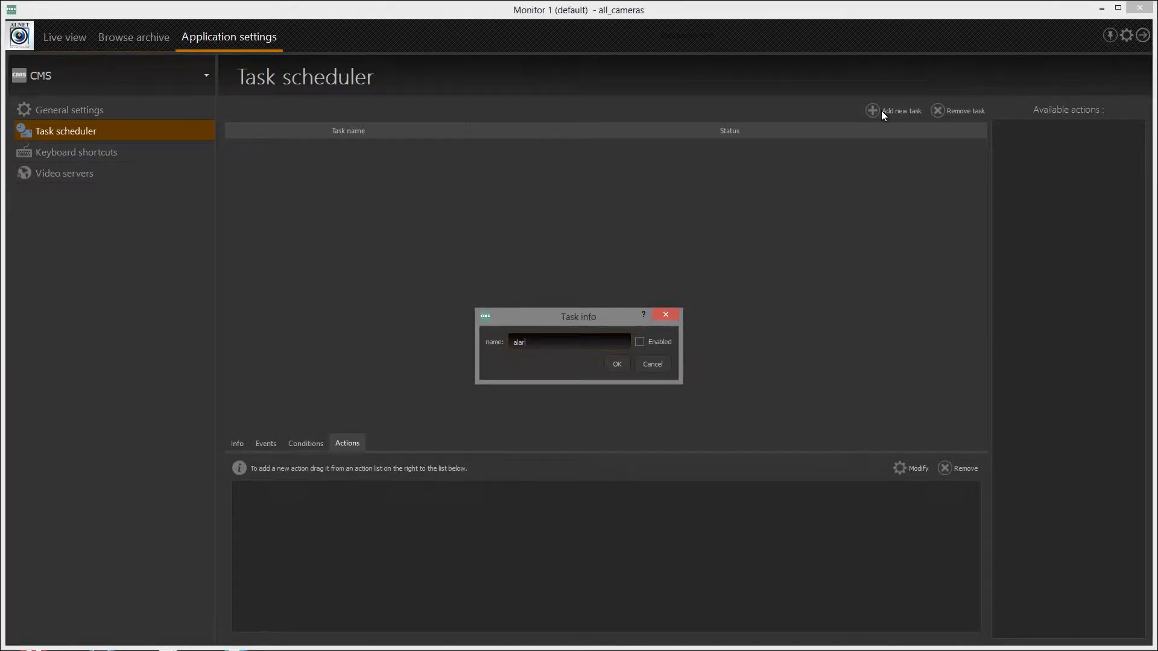
left_click(617, 364)
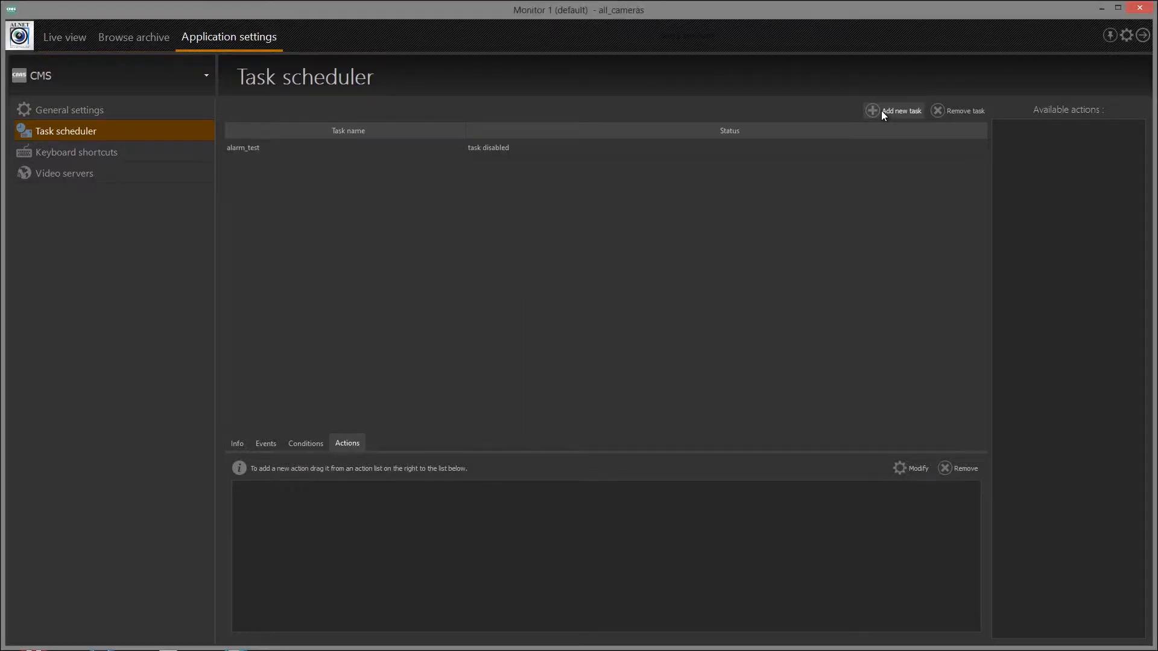
Add a Motion detected event on SANYO PTZ HD 5600 activating after 1 s to alarm_test.
left_click(344, 147)
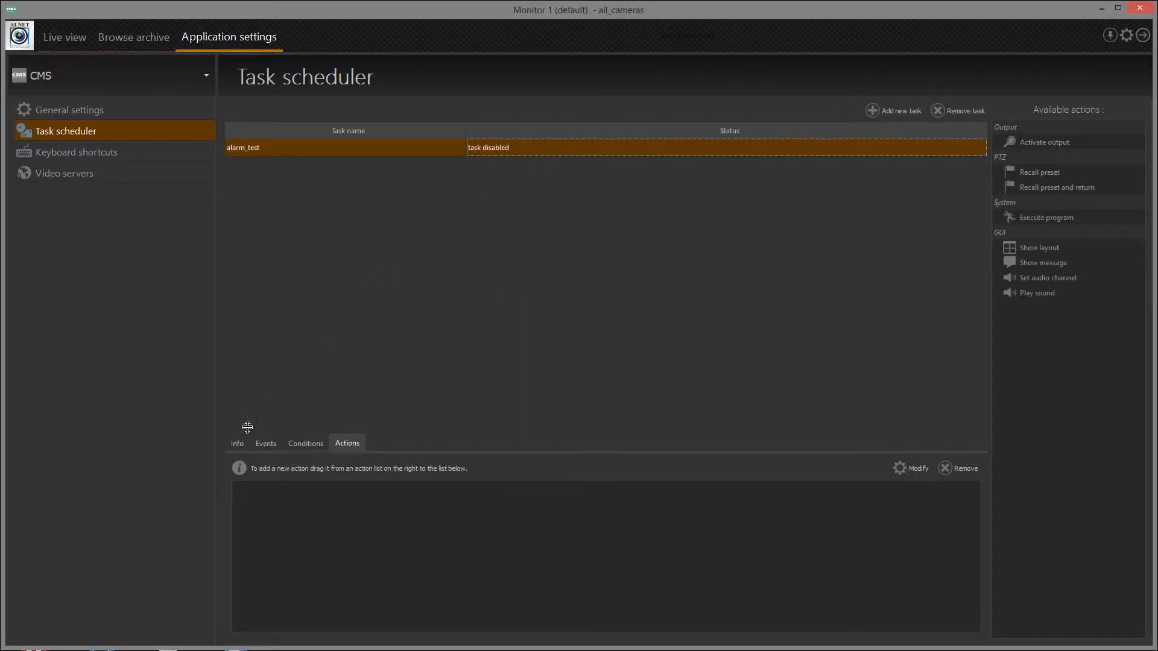
left_click(238, 442)
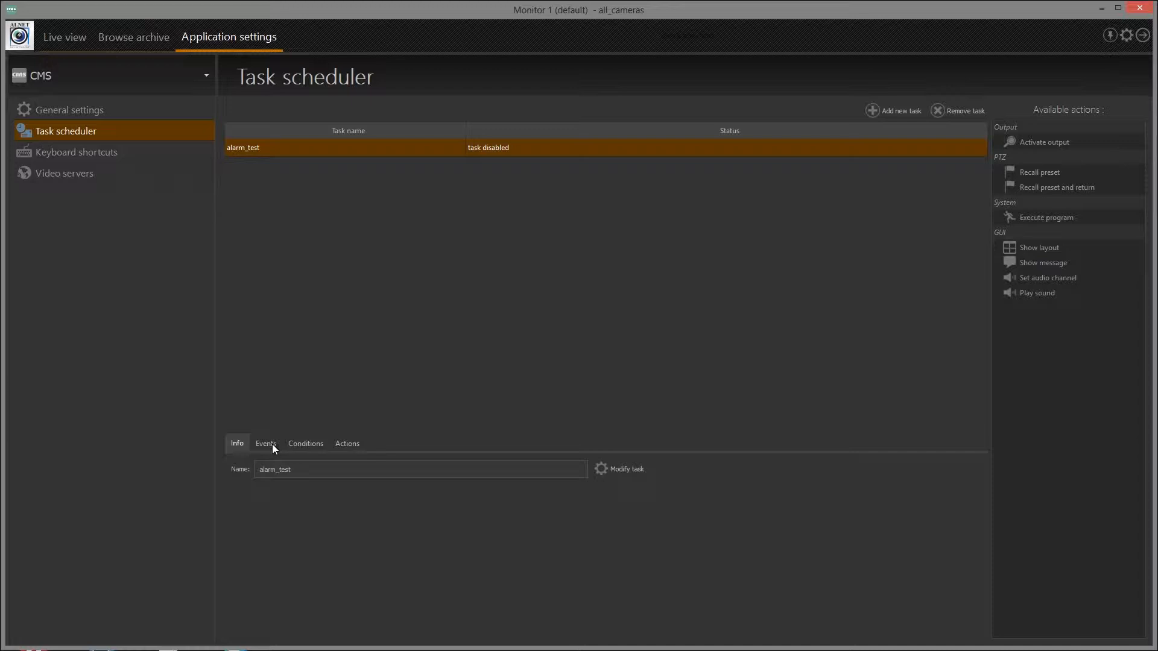
left_click(265, 443)
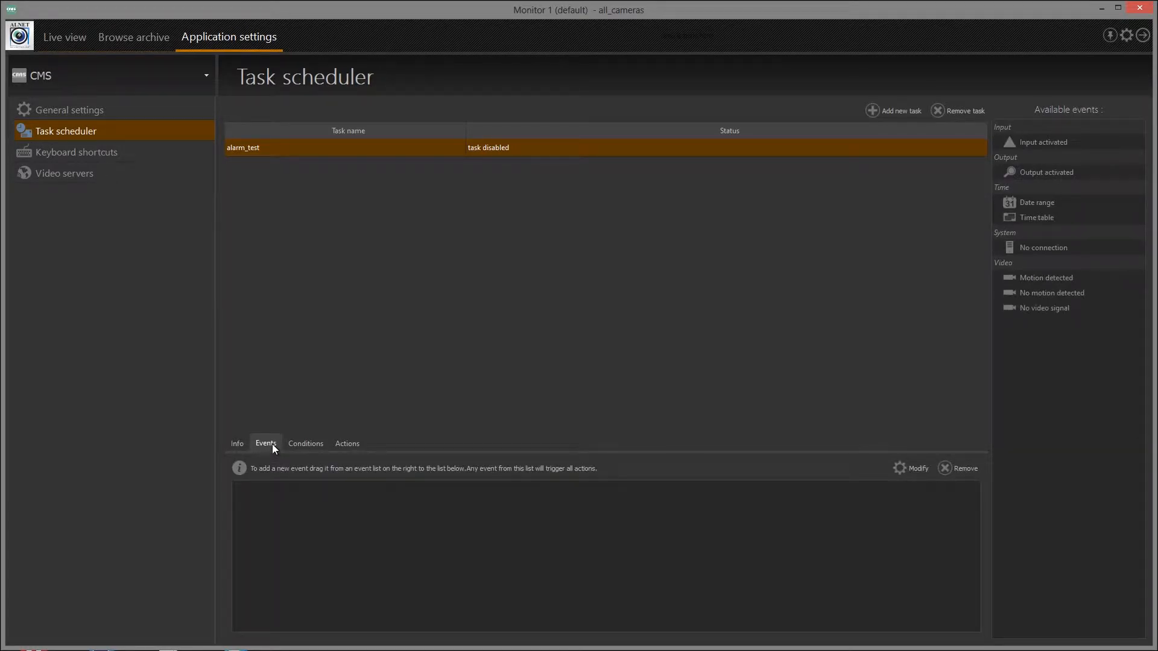
mouse_move(931, 303)
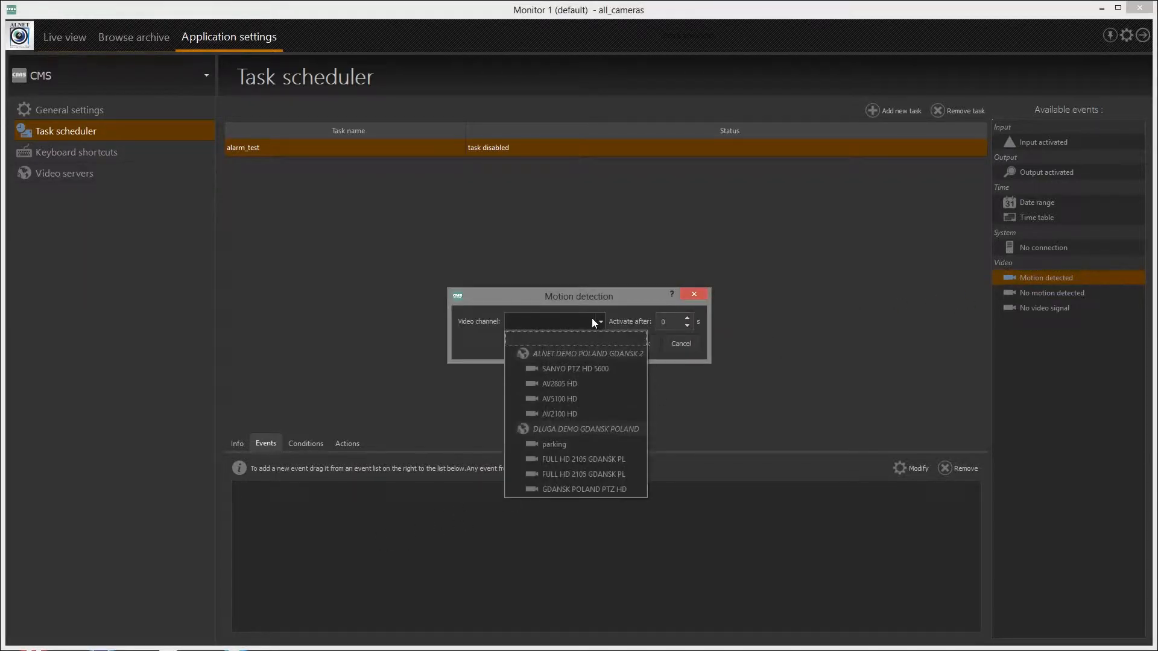
left_click(575, 369)
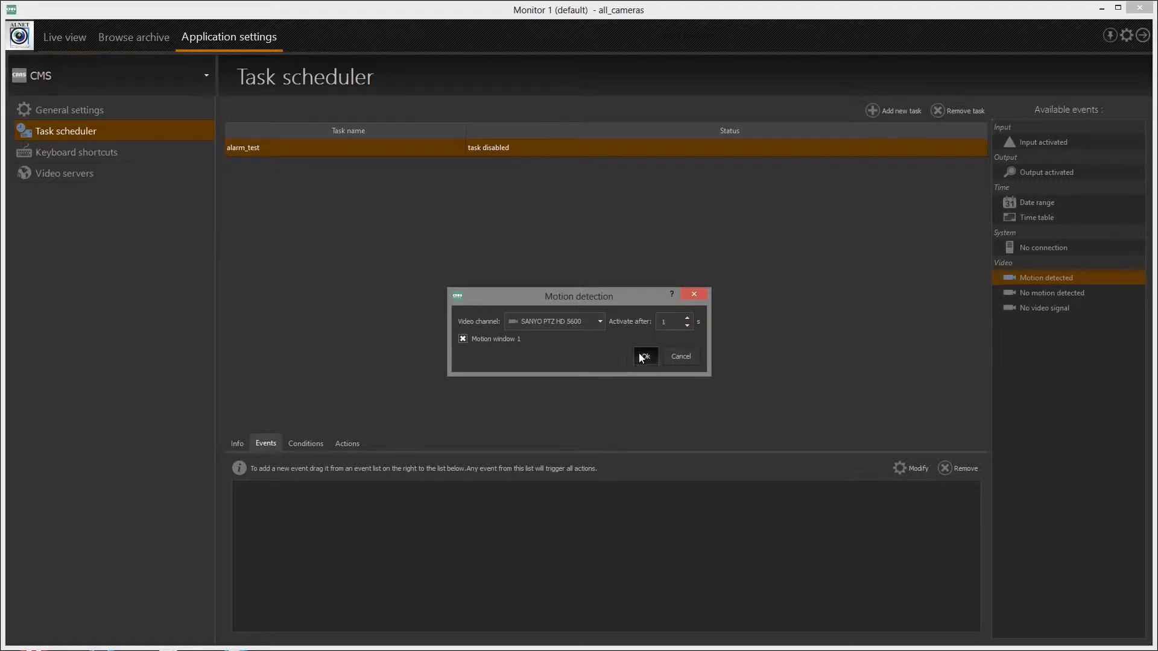
left_click(644, 357)
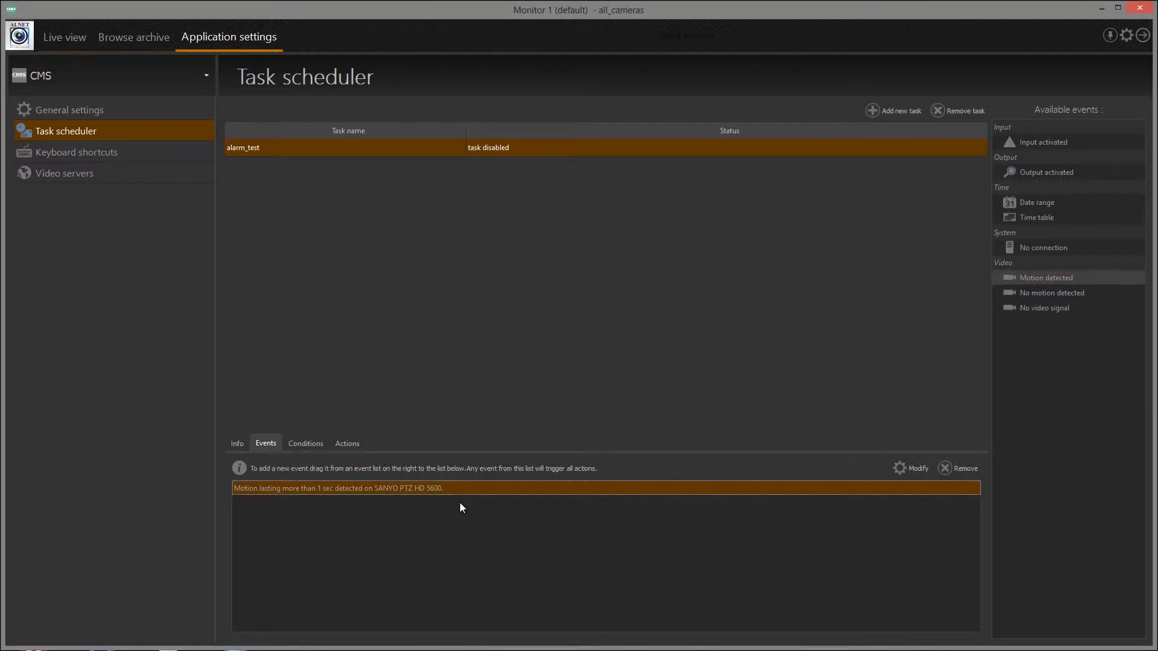
left_click(305, 443)
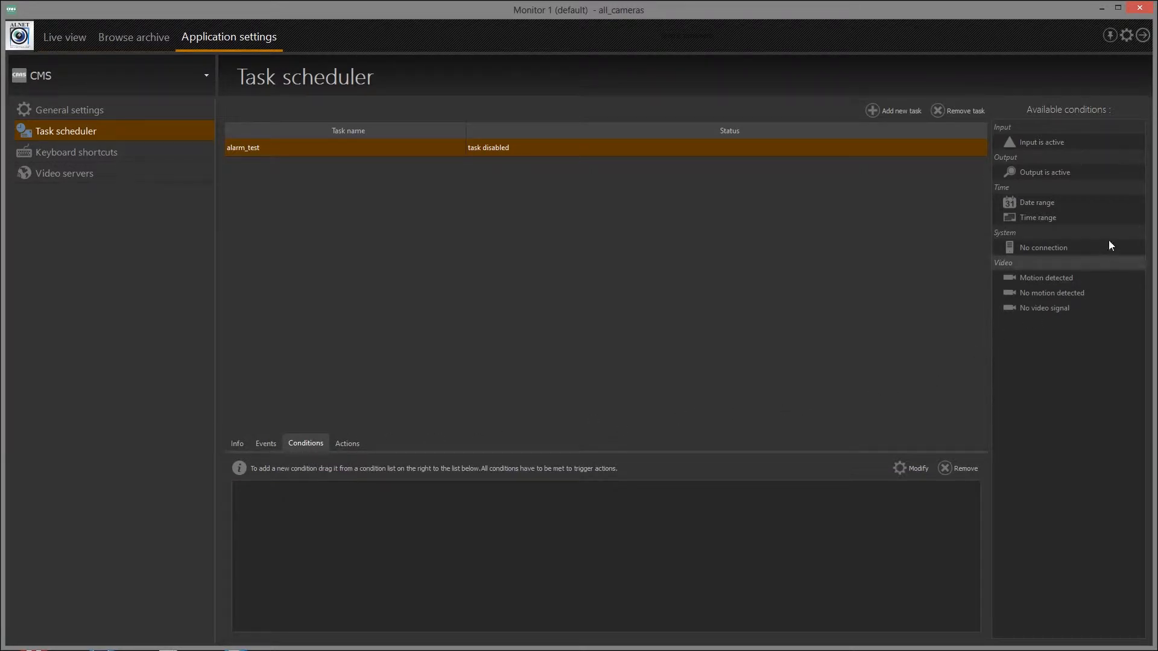
Add a date range condition of 2013-12-16 and a time table condition to alarm_test.
double_click(1037, 203)
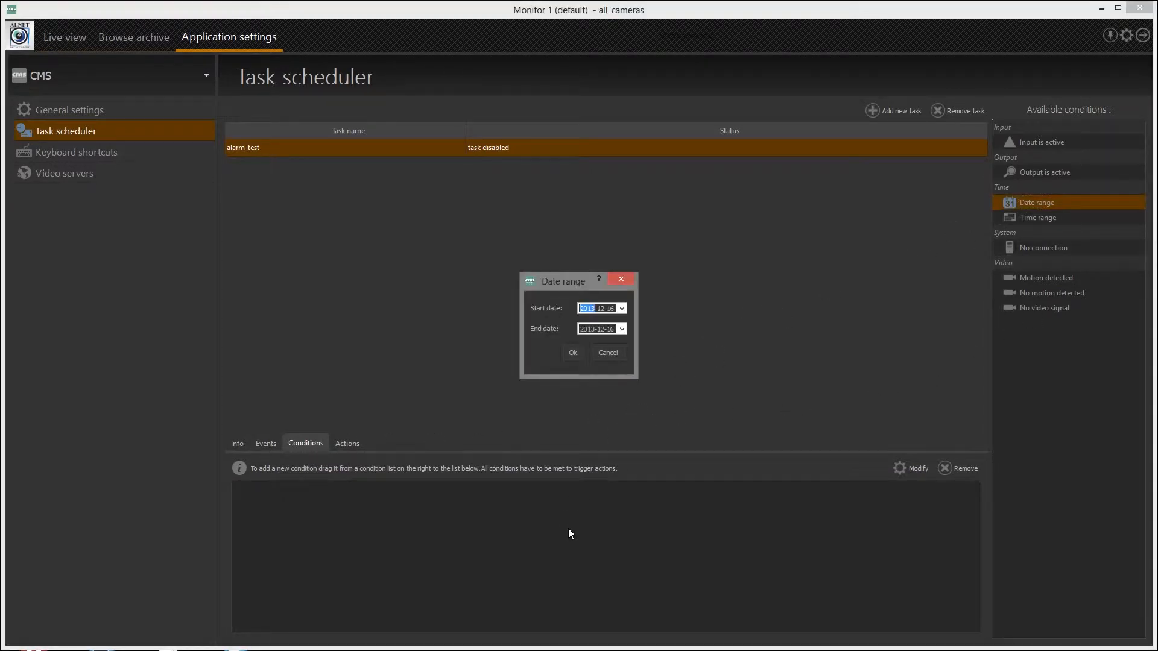
left_click(572, 352)
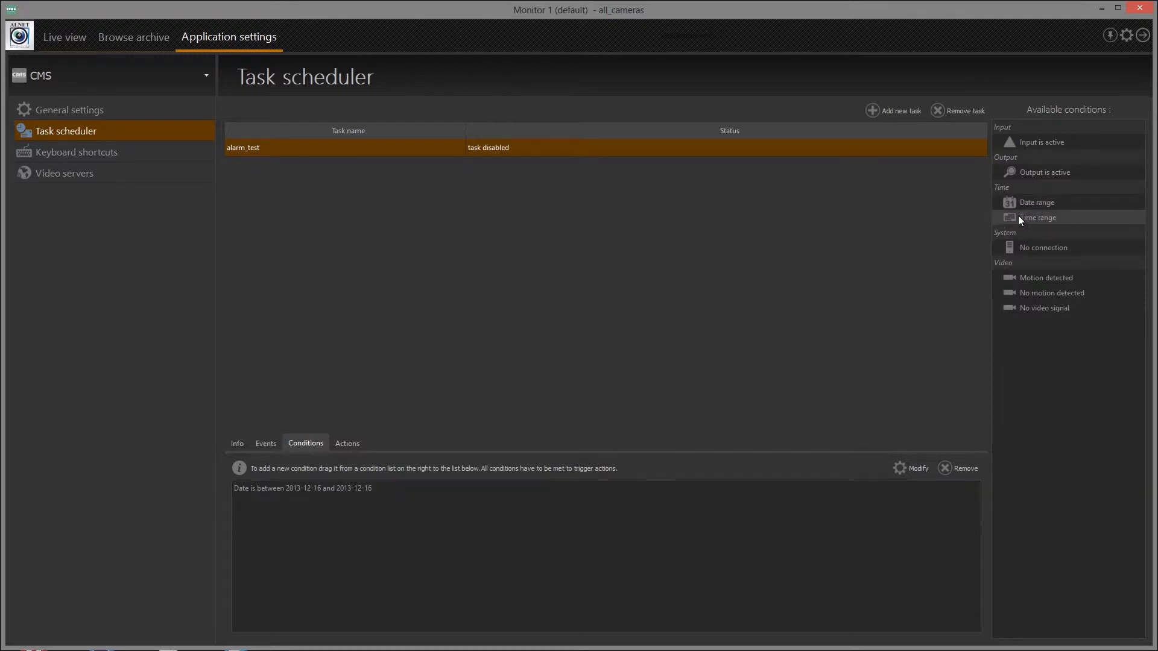
double_click(1037, 217)
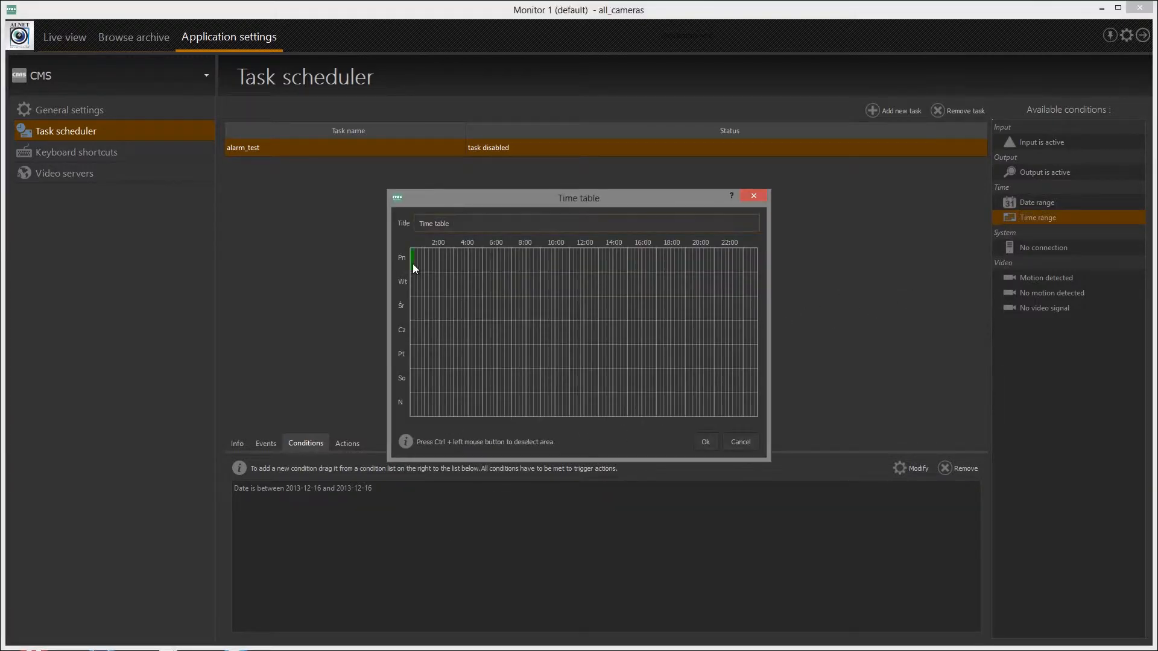
left_click(703, 441)
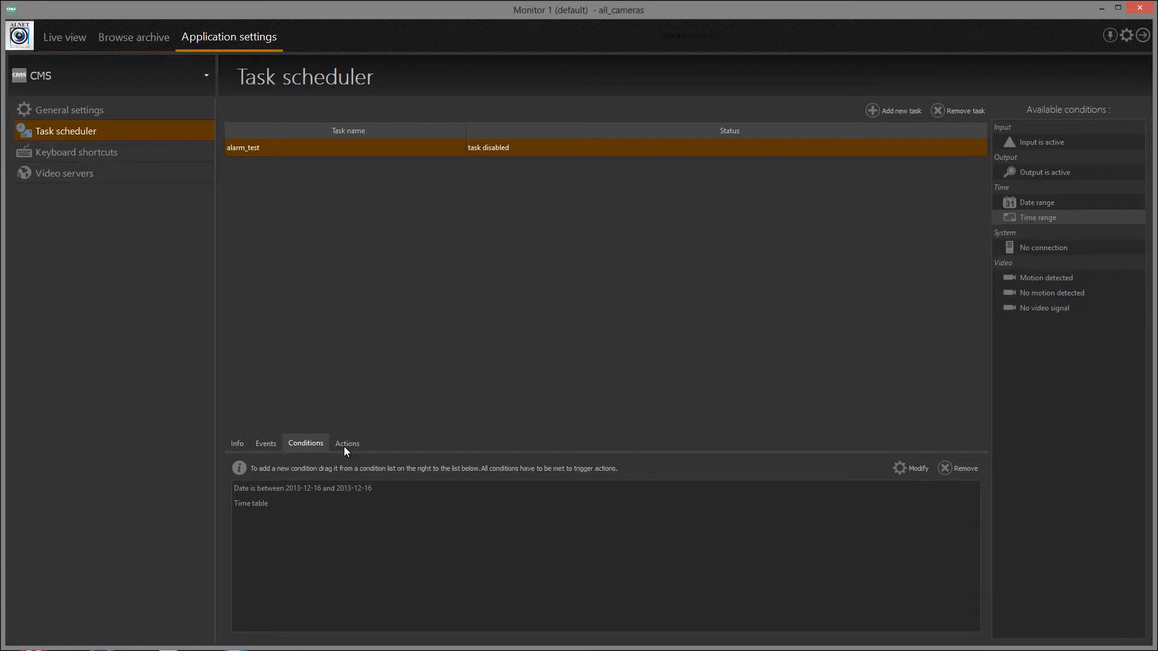
Add actions: show layout Camera C1-C4, show message 'an alarm', and start calc.exe.
left_click(346, 443)
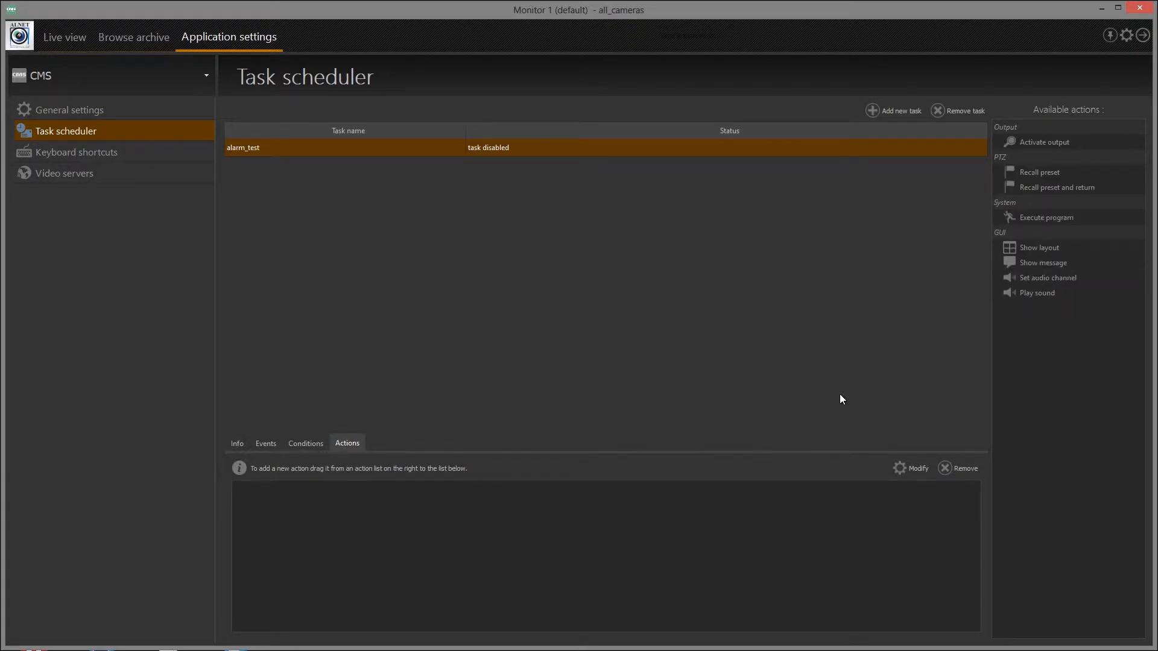
mouse_move(1054, 279)
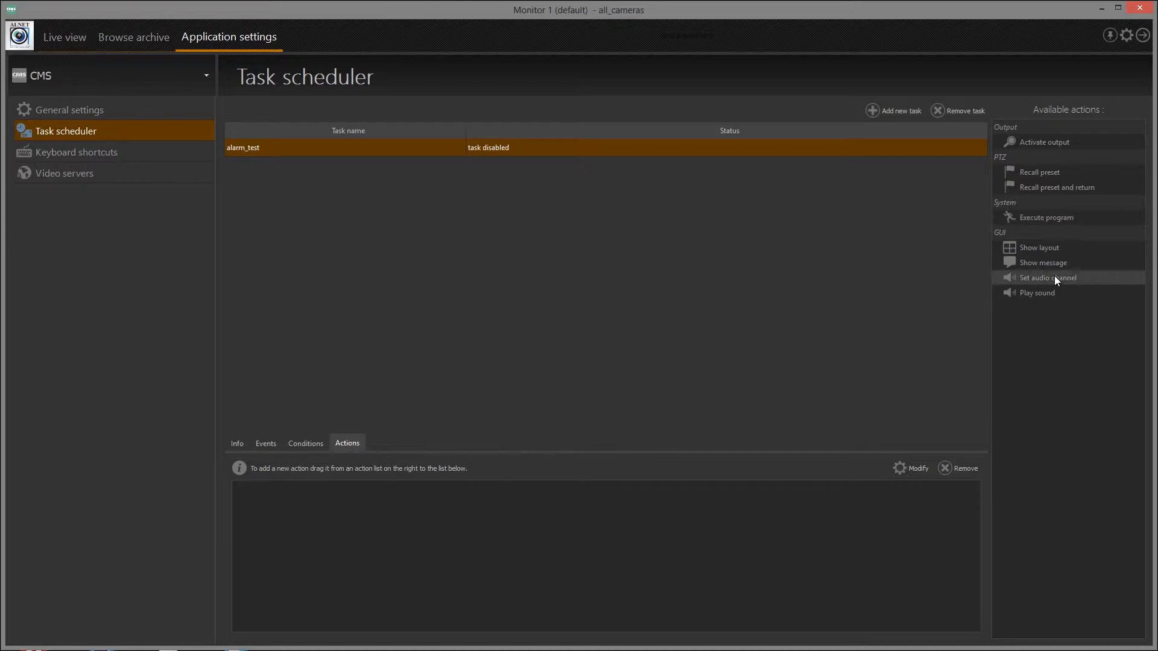
mouse_move(1038, 248)
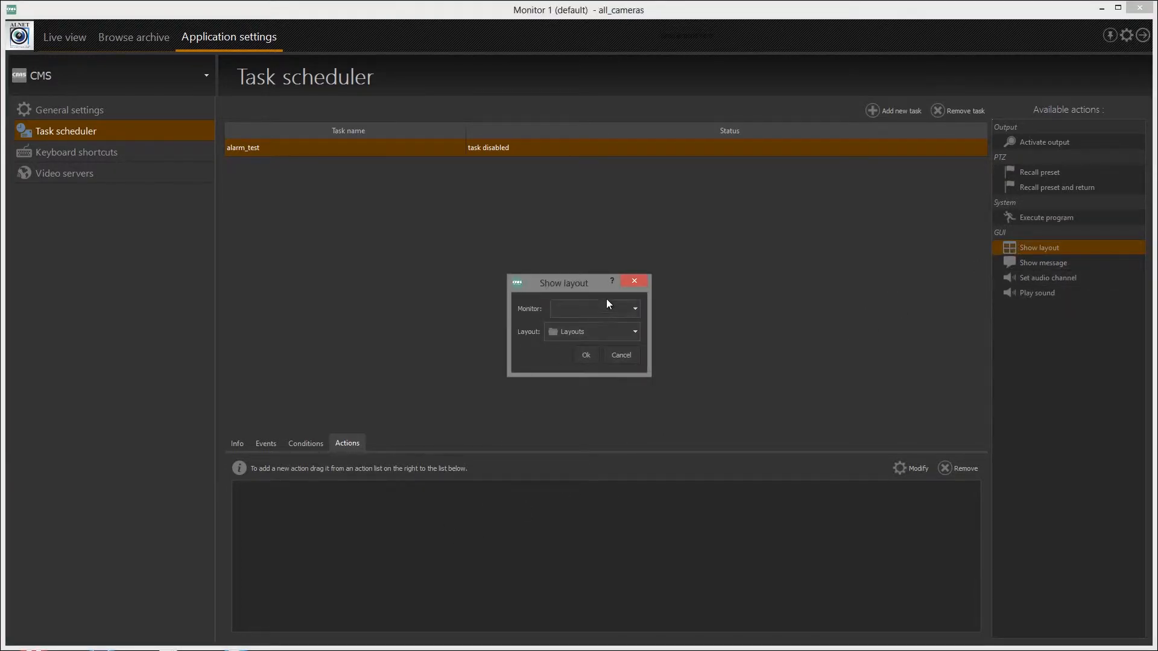
left_click(633, 331)
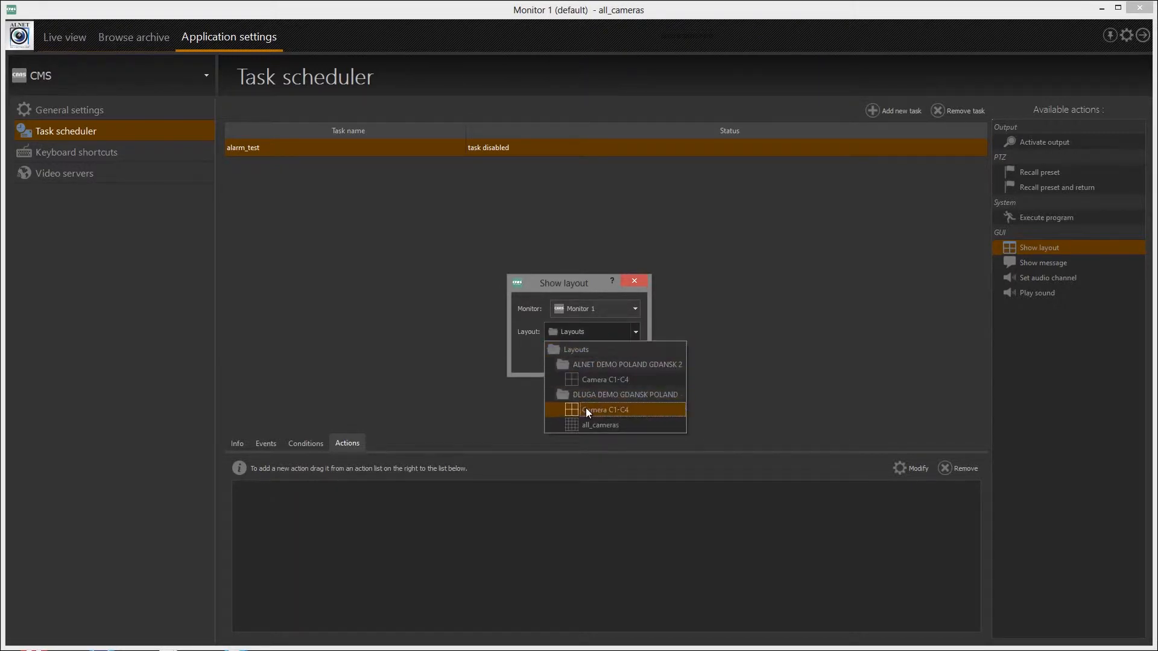
left_click(603, 409)
type("this is")
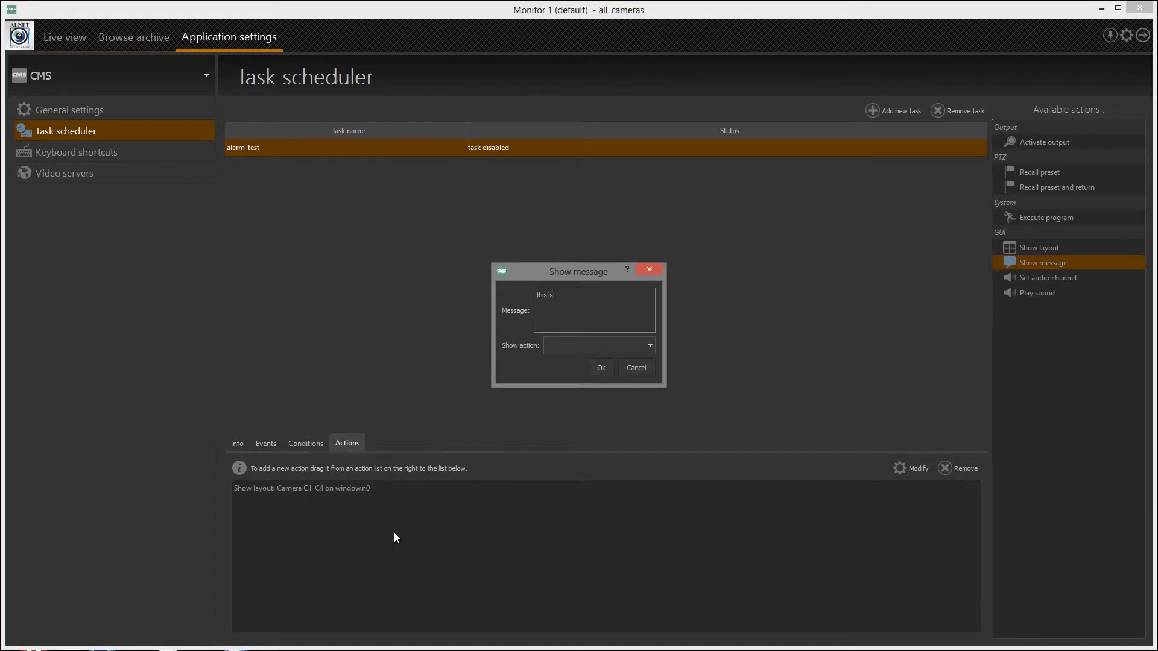
type("an alarm")
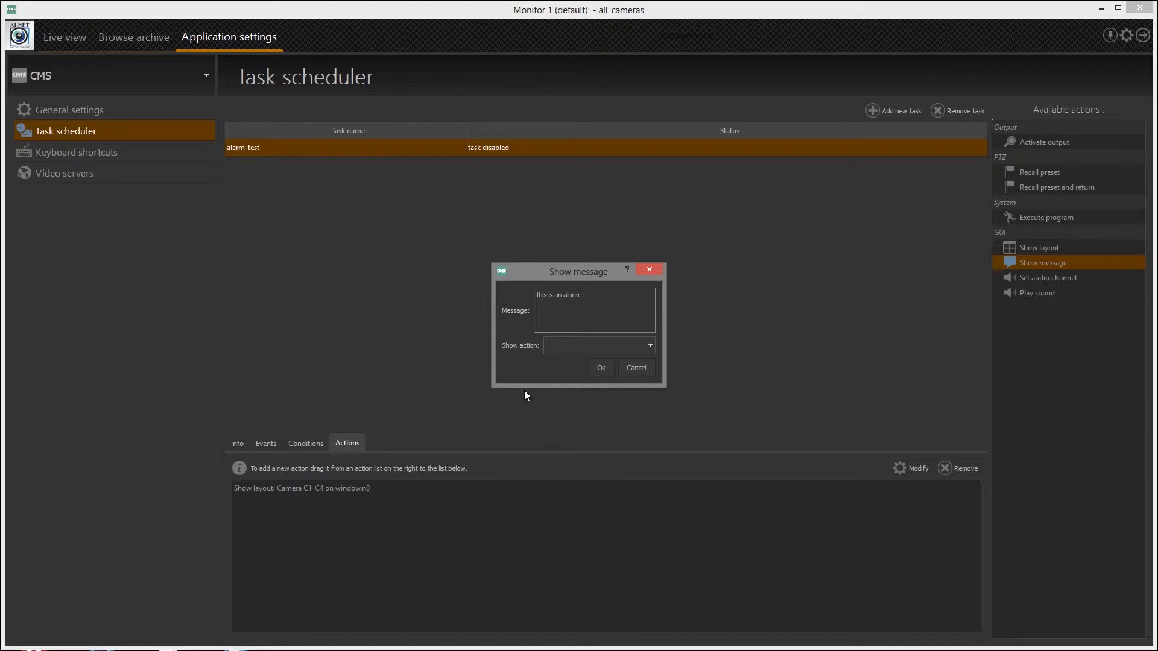
left_click(649, 345)
type("calc.ex")
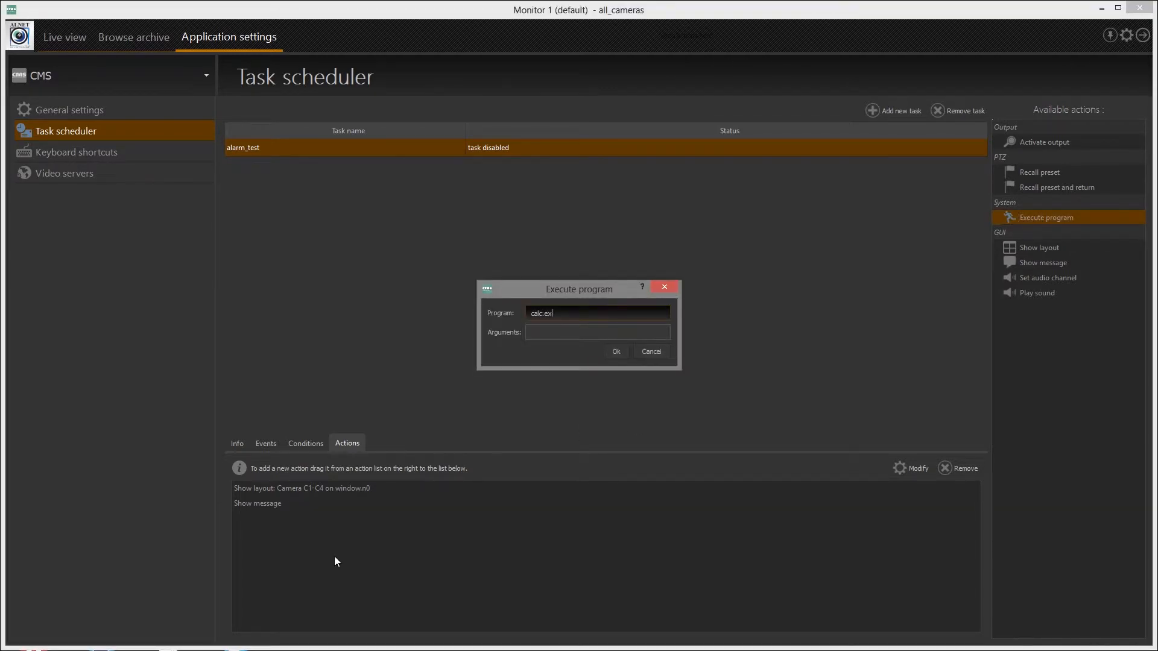
left_click(615, 351)
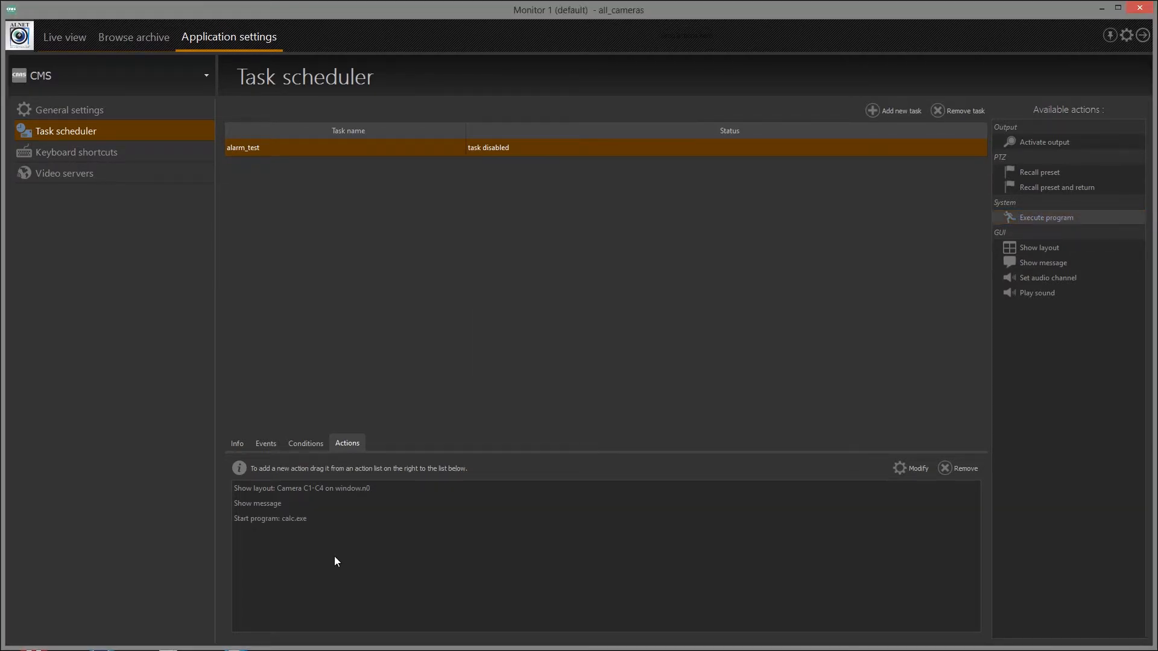
Enable the alarm_test task and switch to the live camera view.
double_click(242, 147)
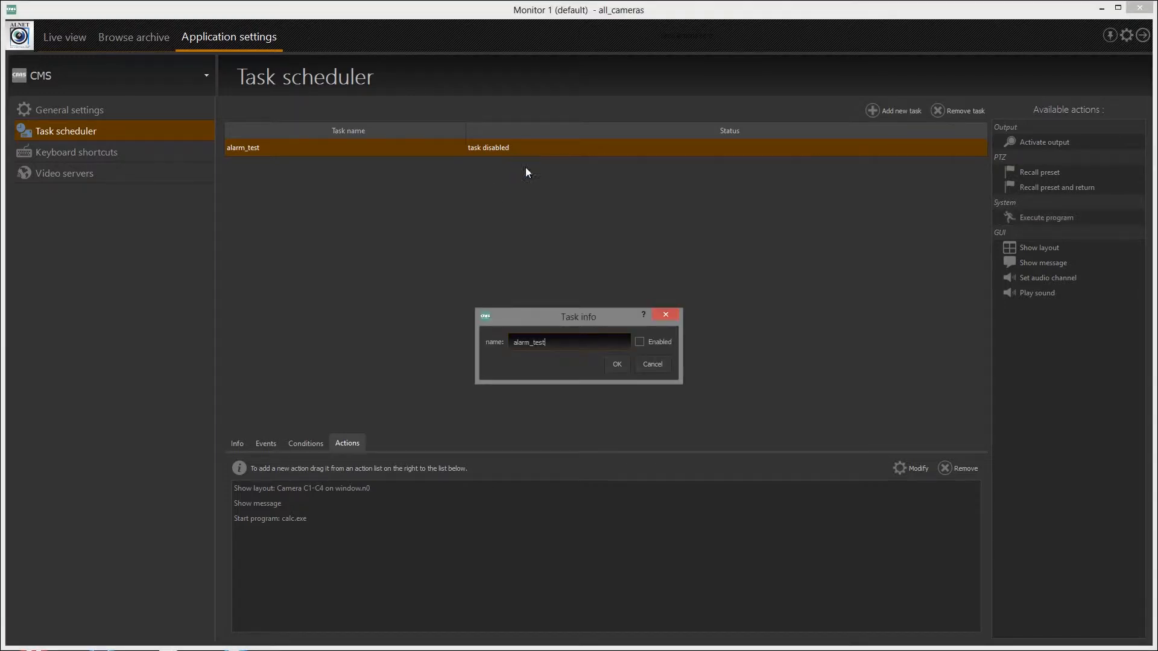
left_click(616, 364)
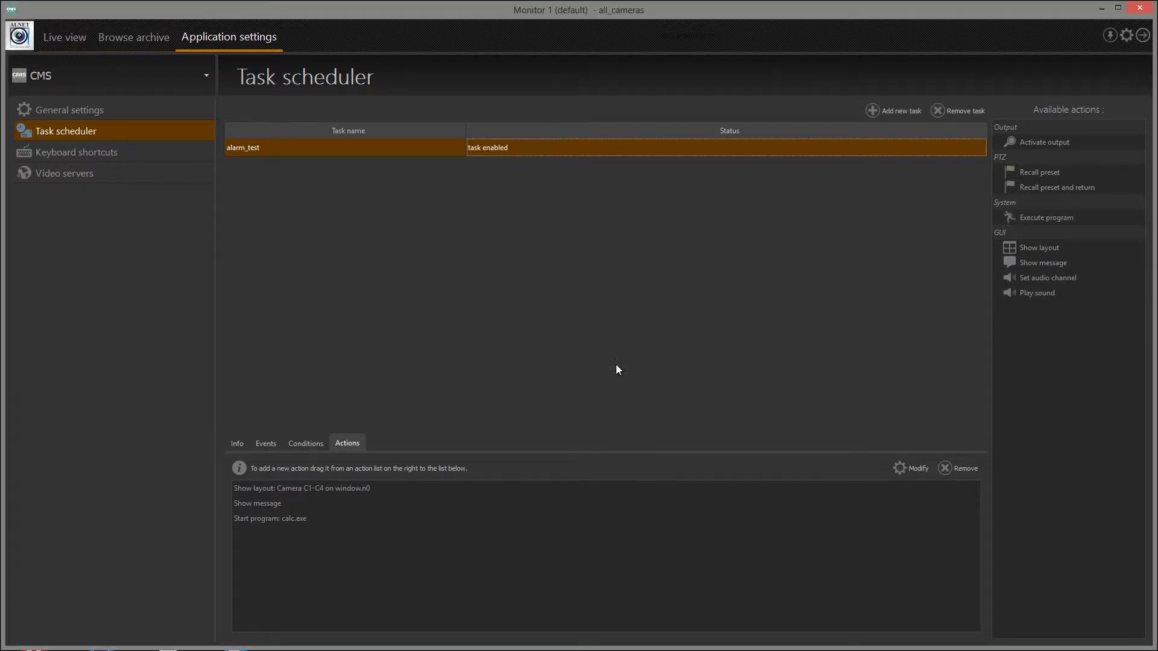
left_click(64, 37)
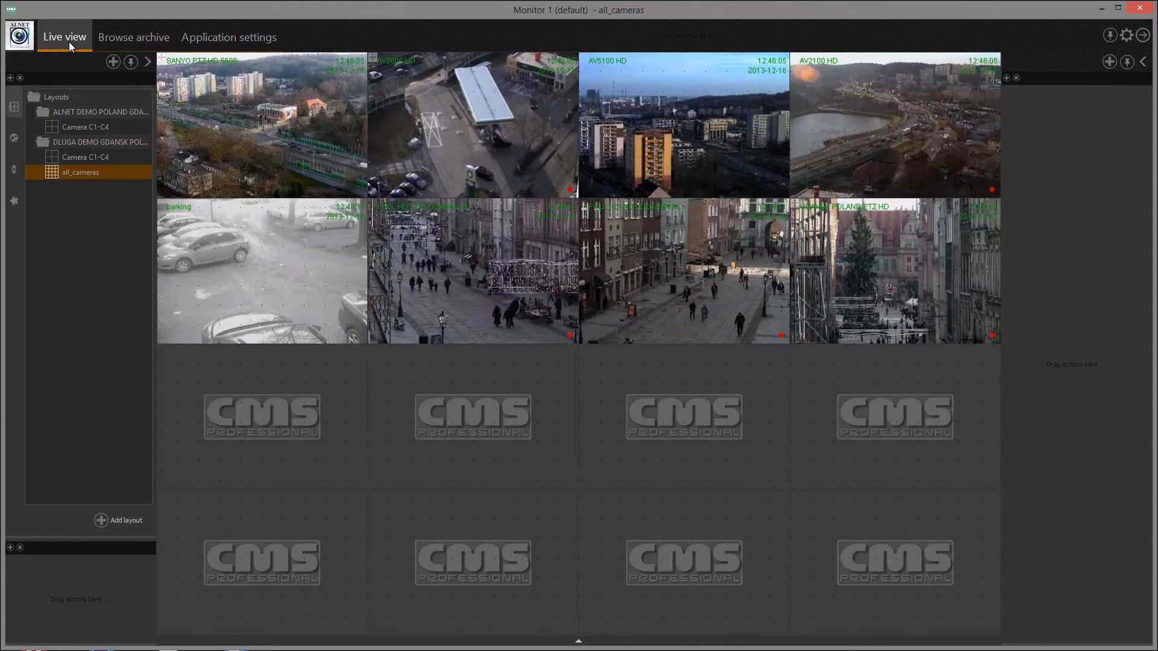
Let the alarm fire in live view, then disable alarm_test and move to keyboard shortcuts.
left_click(262, 124)
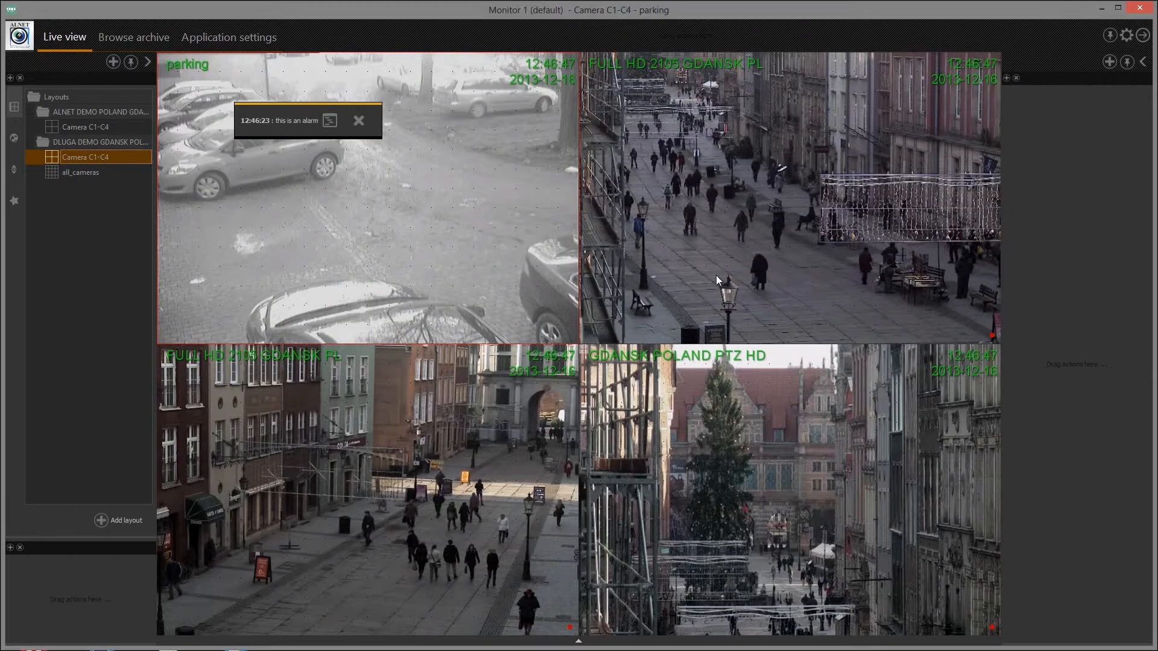
left_click(229, 37)
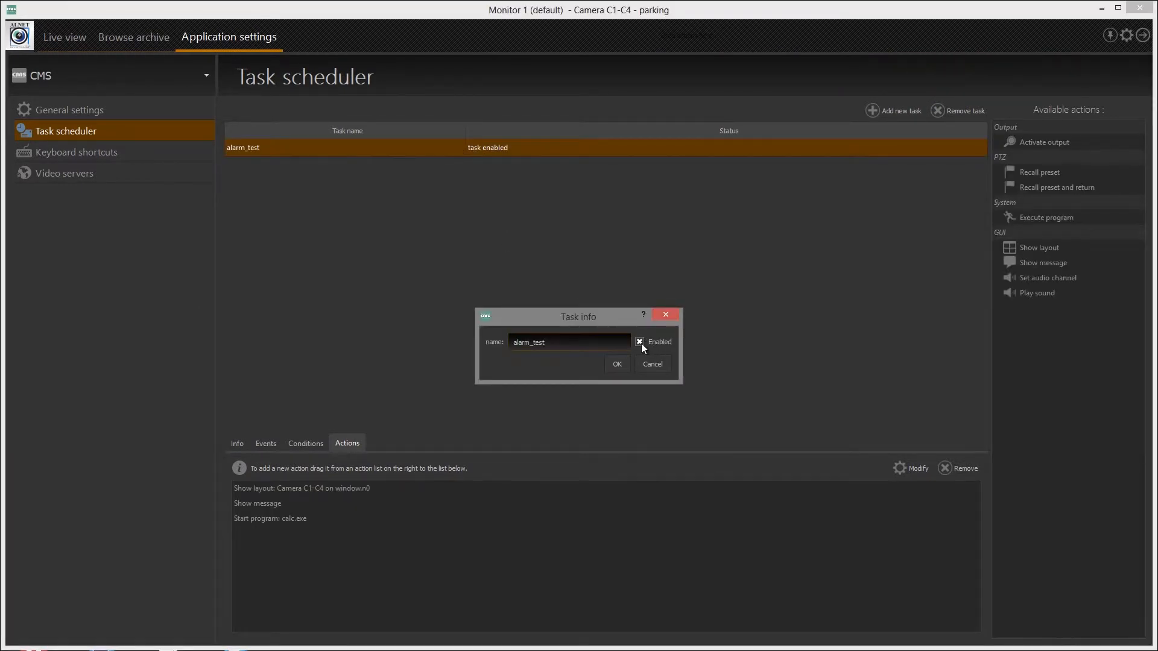
left_click(616, 364)
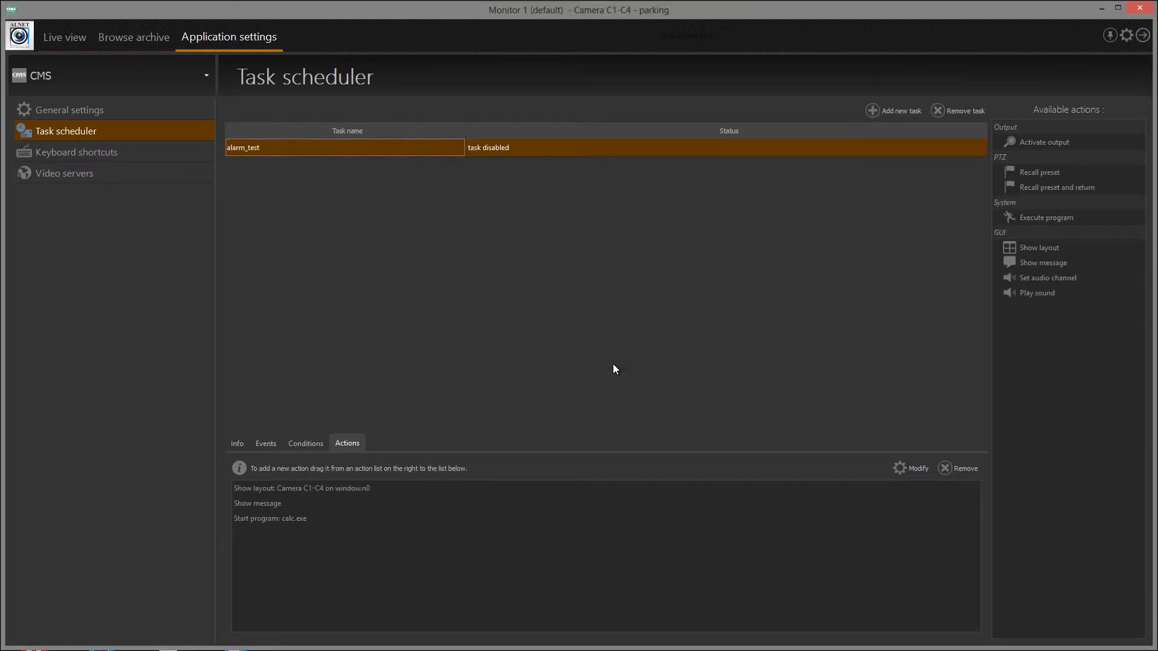
mouse_move(258, 170)
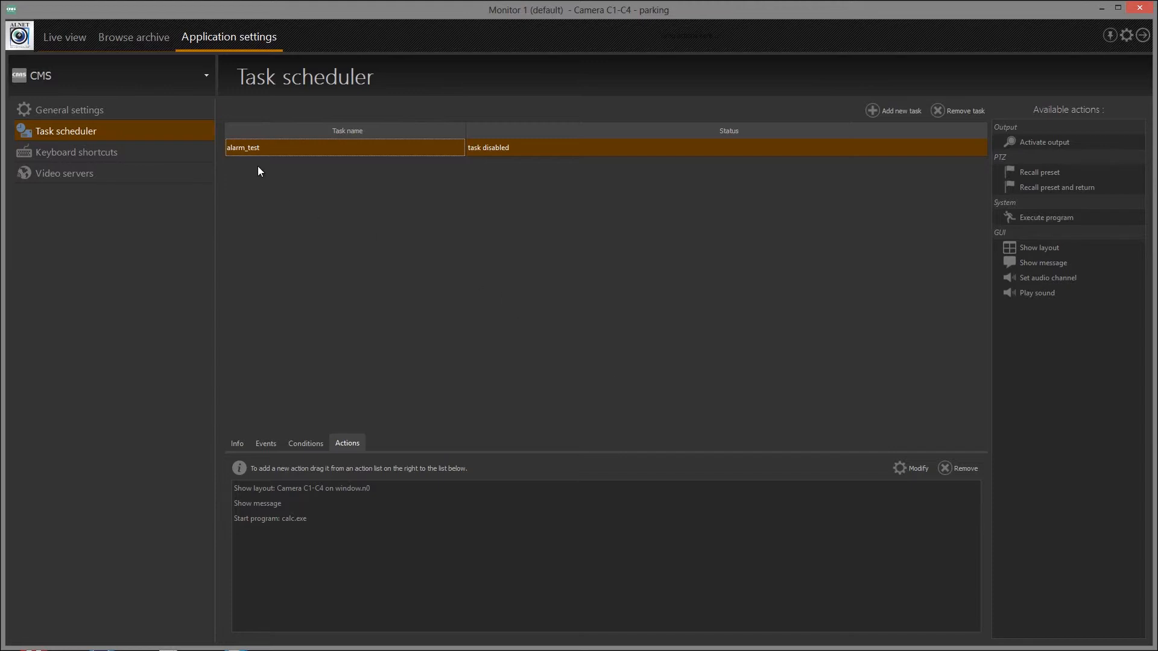
left_click(76, 152)
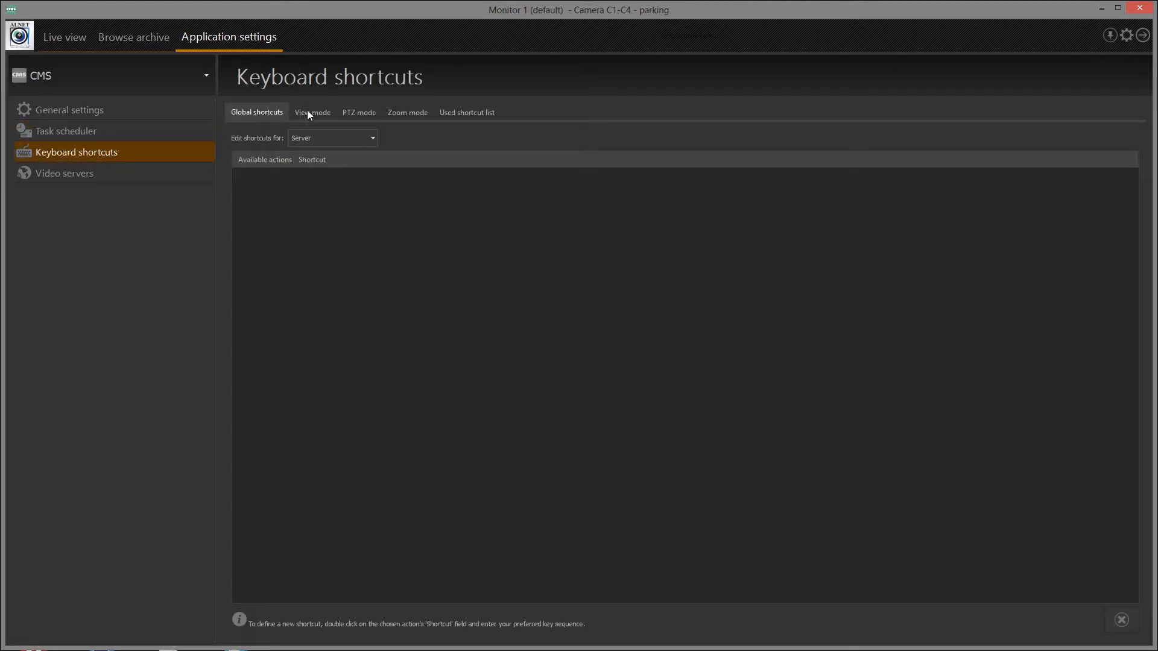
Browse the shortcut tabs and used shortcut list, then show Server actions under global shortcuts.
left_click(406, 113)
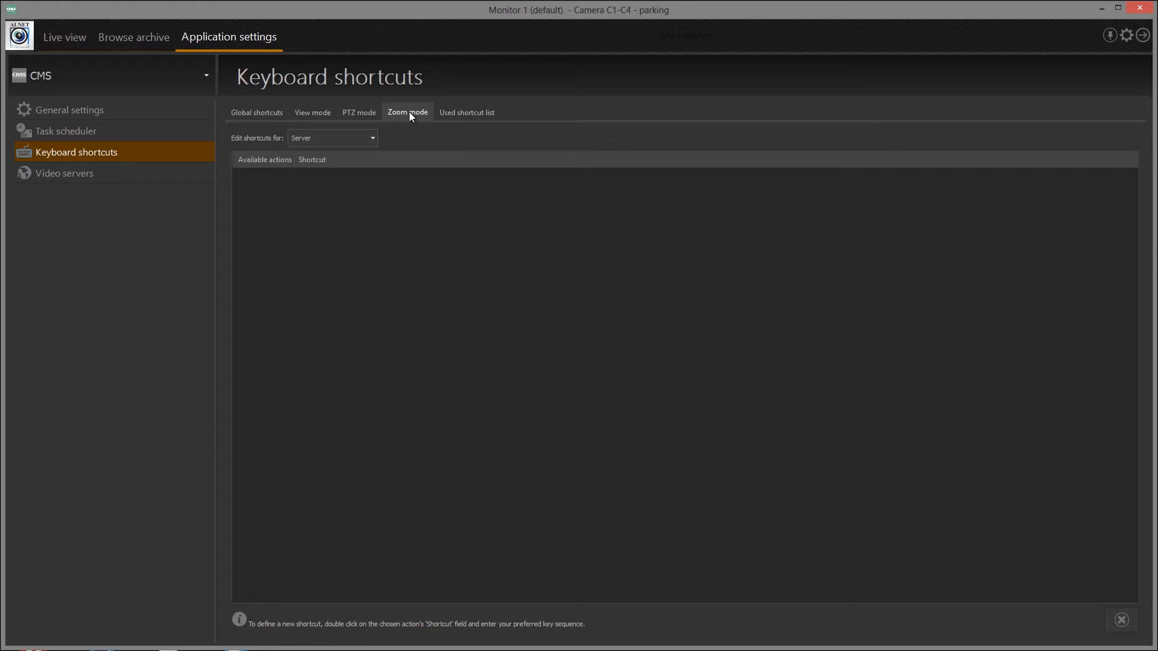
left_click(467, 113)
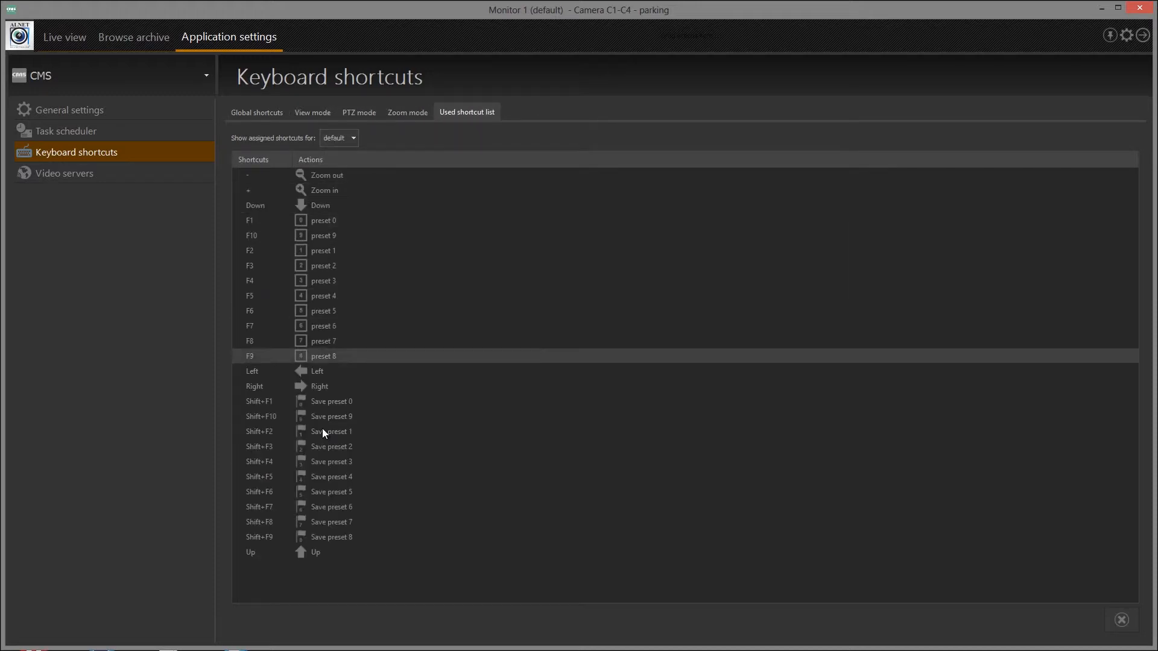
left_click(256, 113)
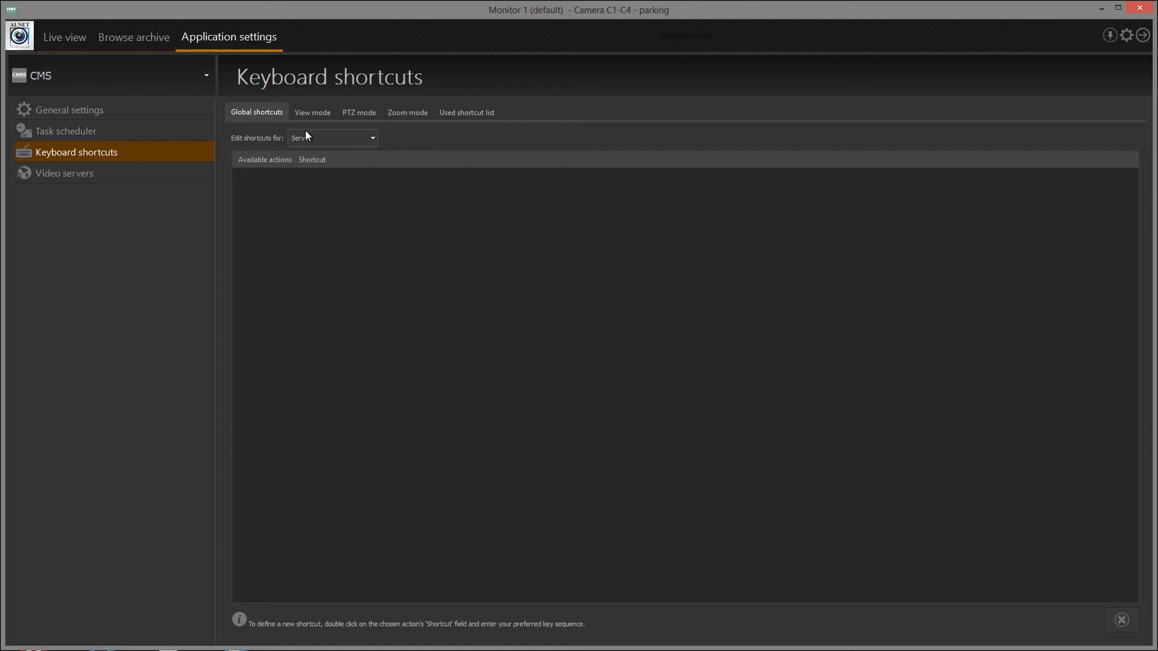
left_click(331, 137)
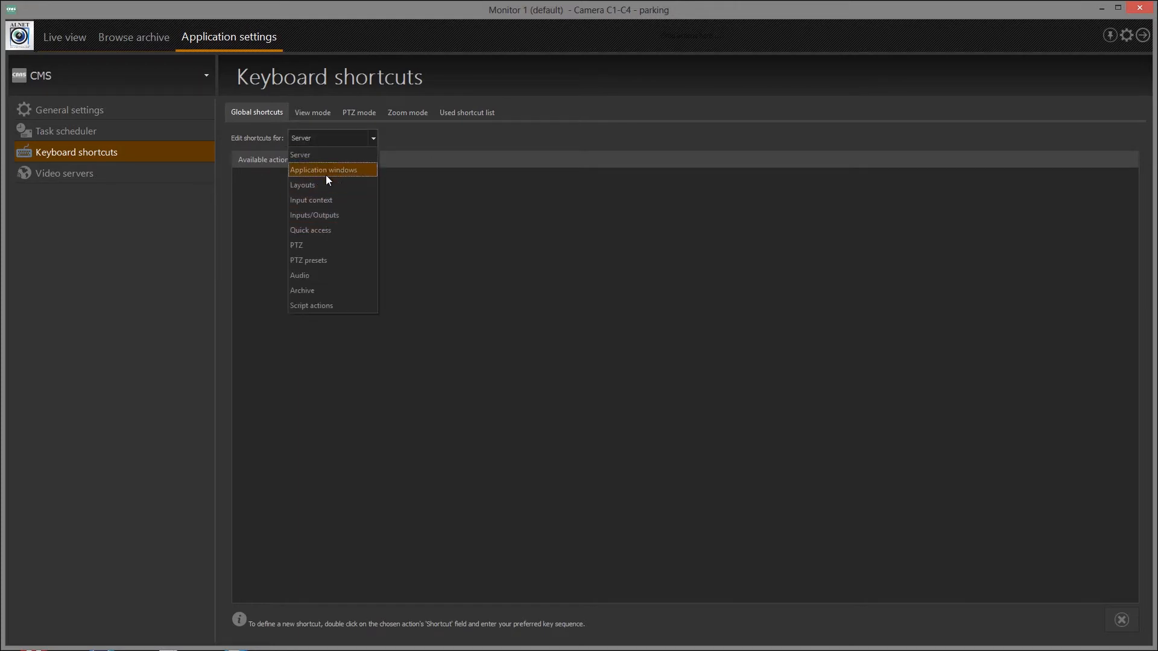
left_click(324, 169)
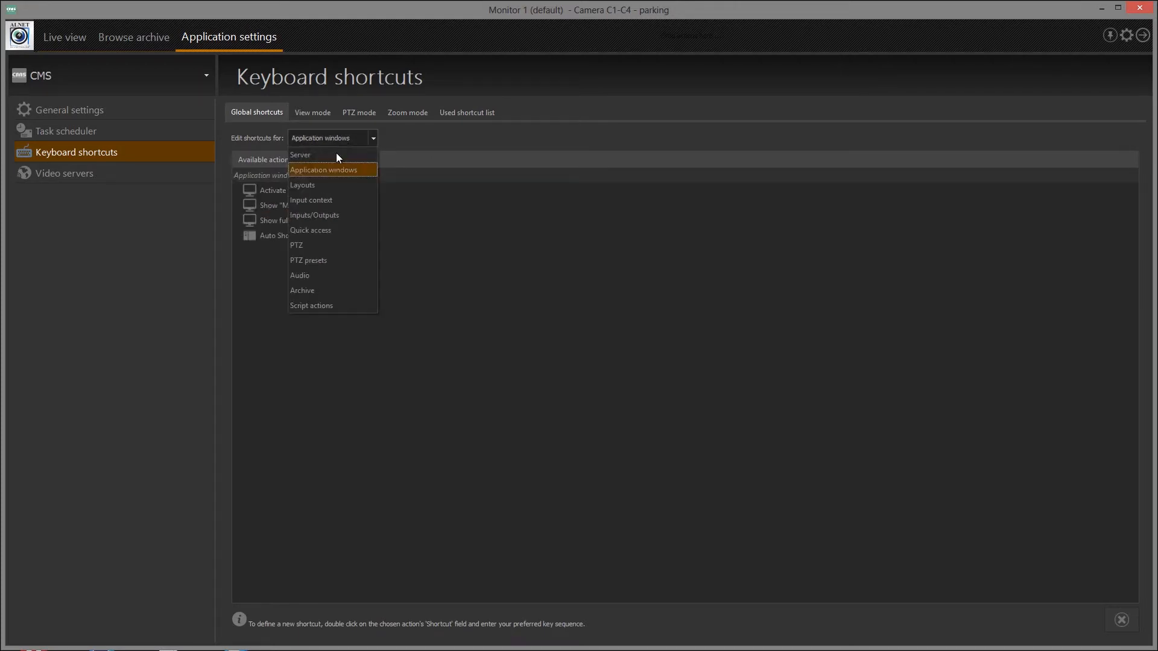
left_click(301, 155)
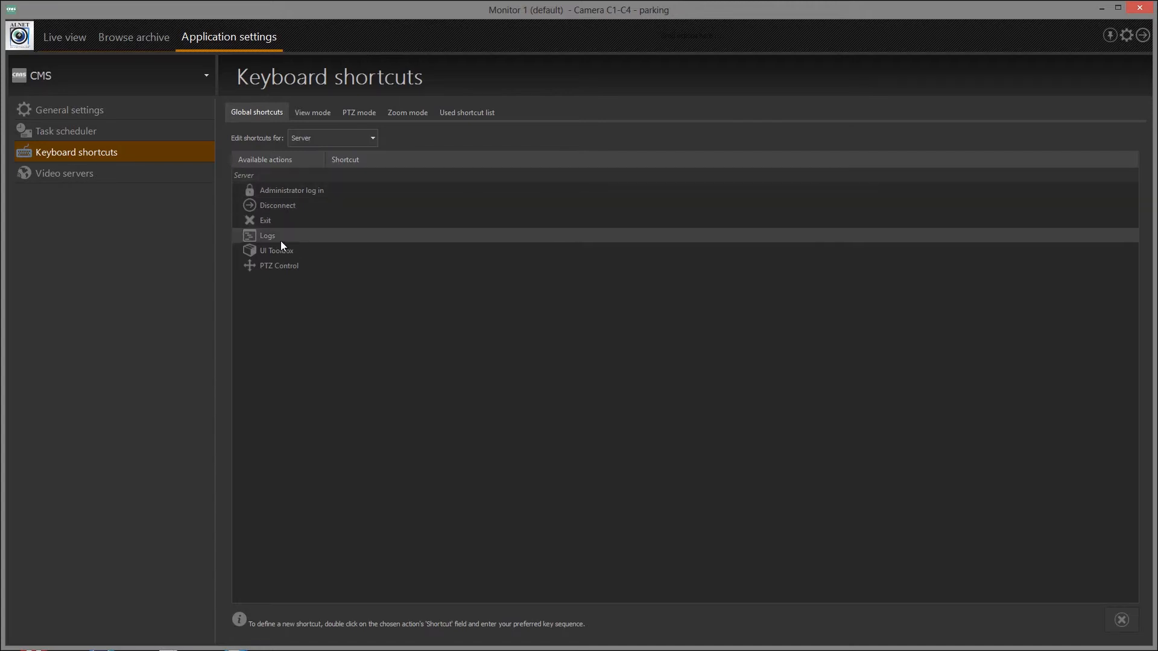
Assign Ctrl+L to the Logs action and verify it appears in the used shortcut list.
left_click(268, 235)
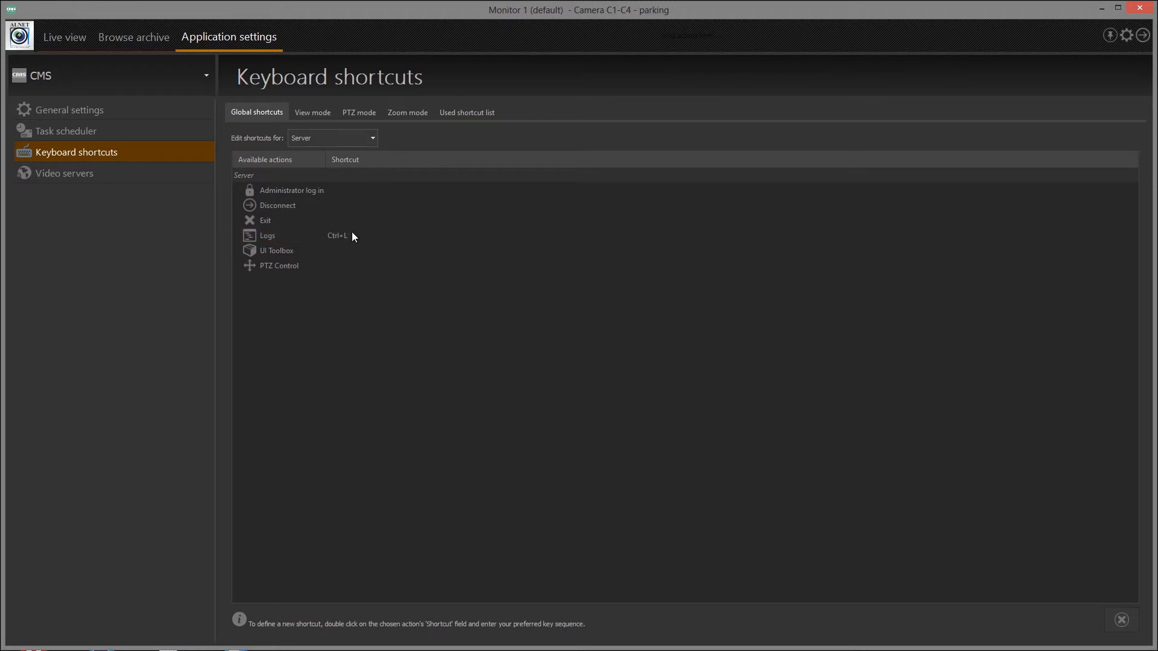
left_click(64, 37)
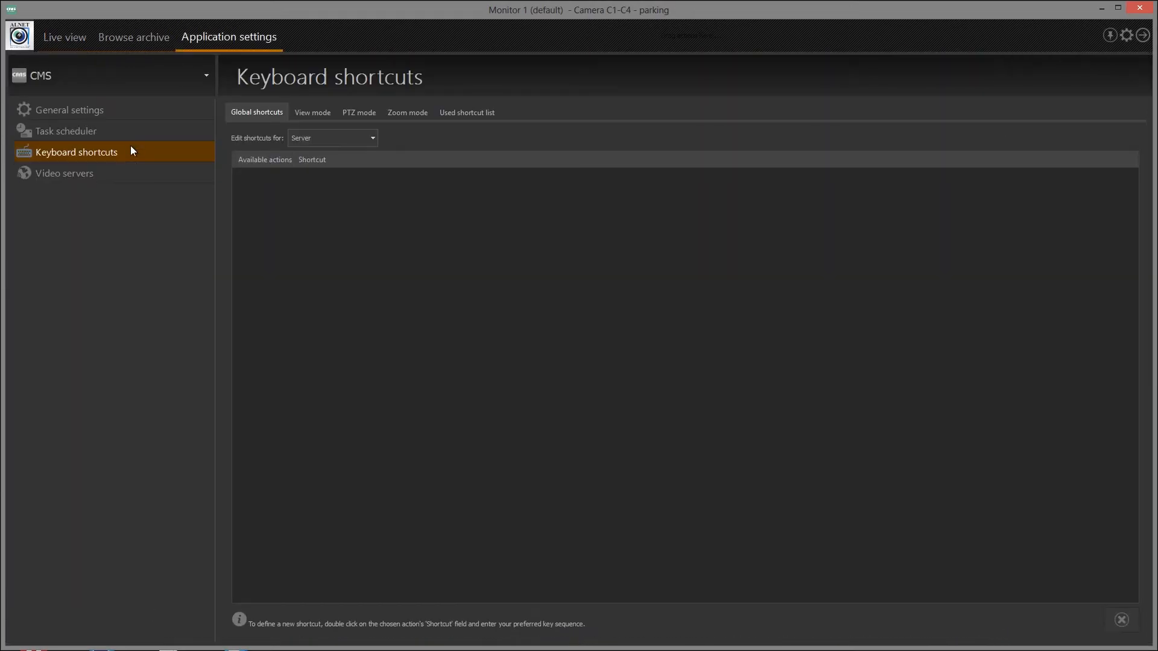
left_click(466, 111)
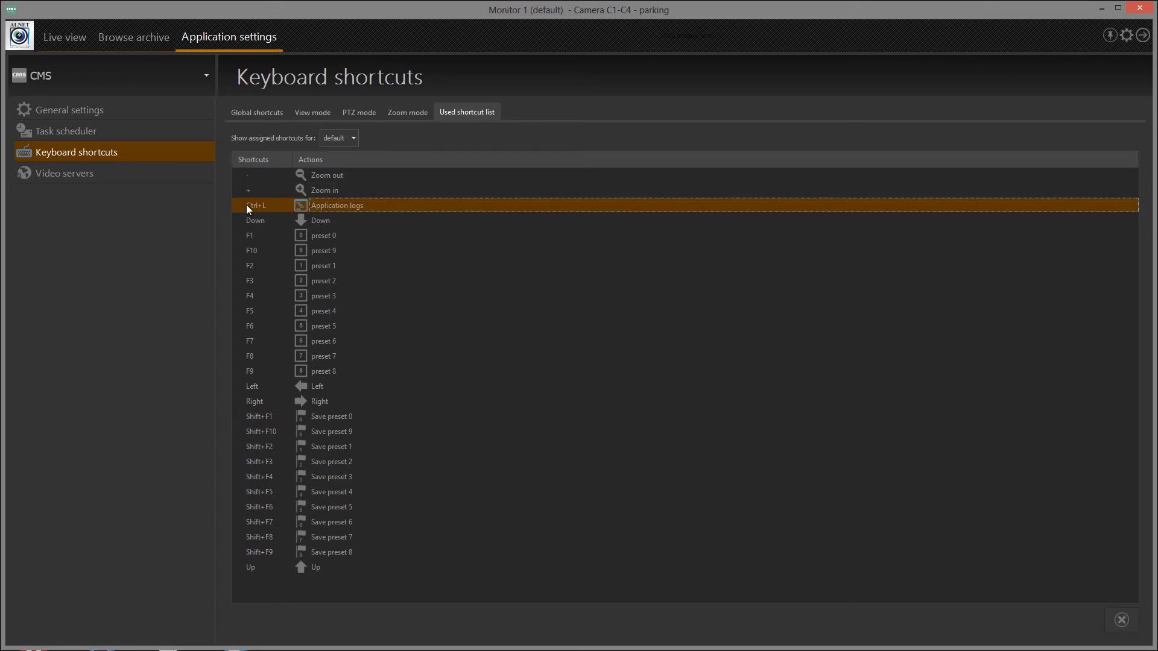
left_click(256, 112)
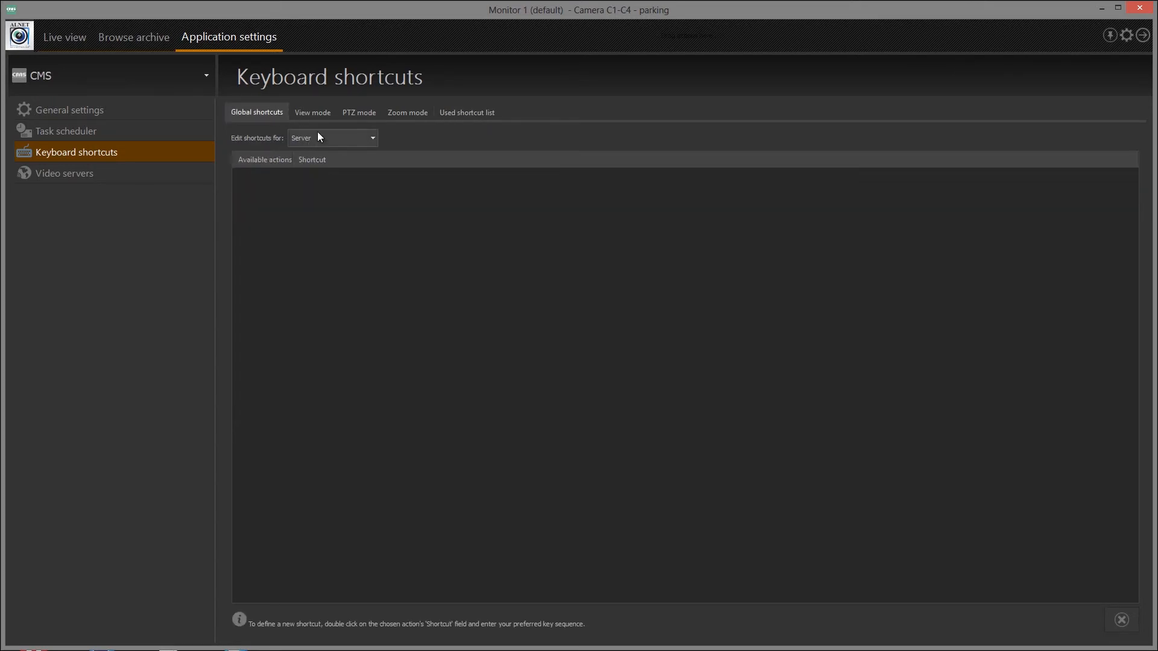
left_click(333, 138)
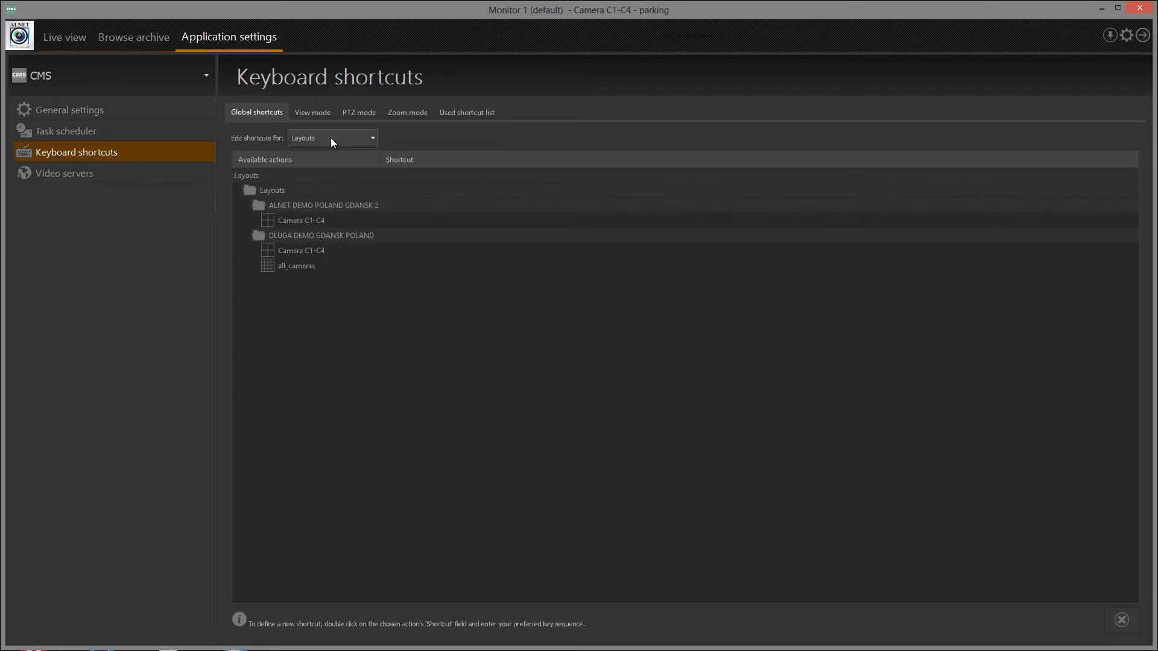
left_click(332, 138)
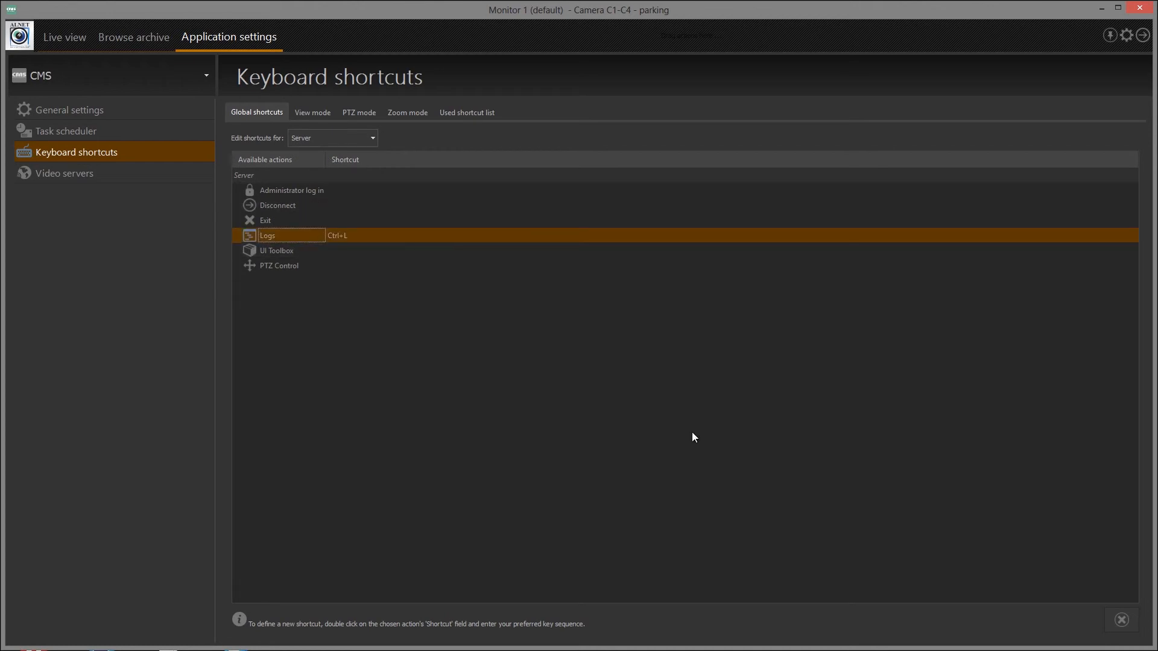